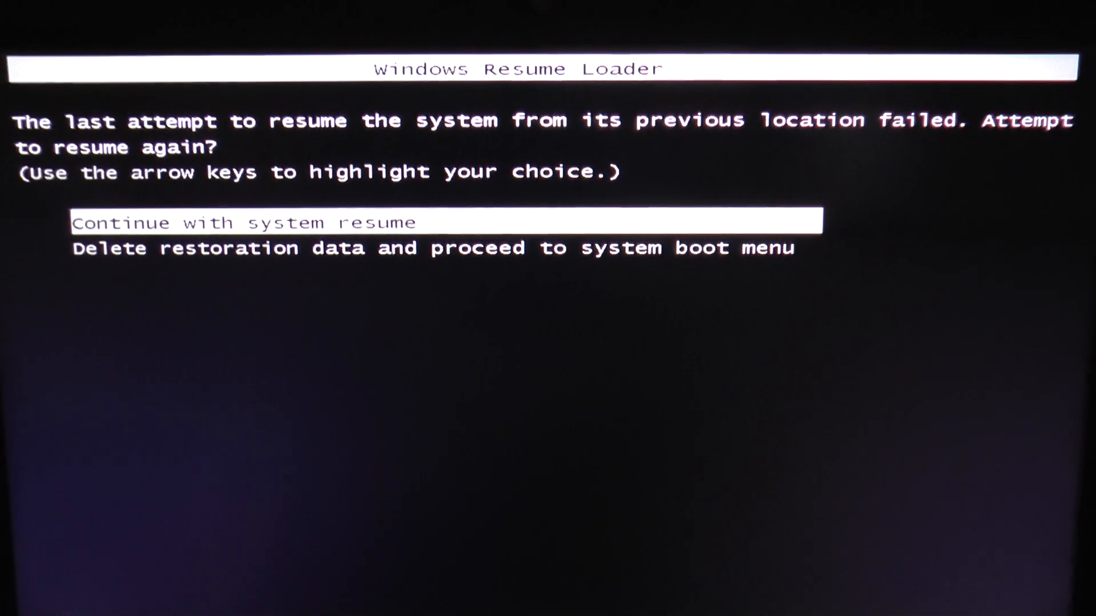
- Reselect 'Continue with system resume' in the Resume Loader and confirm it
key(Down)
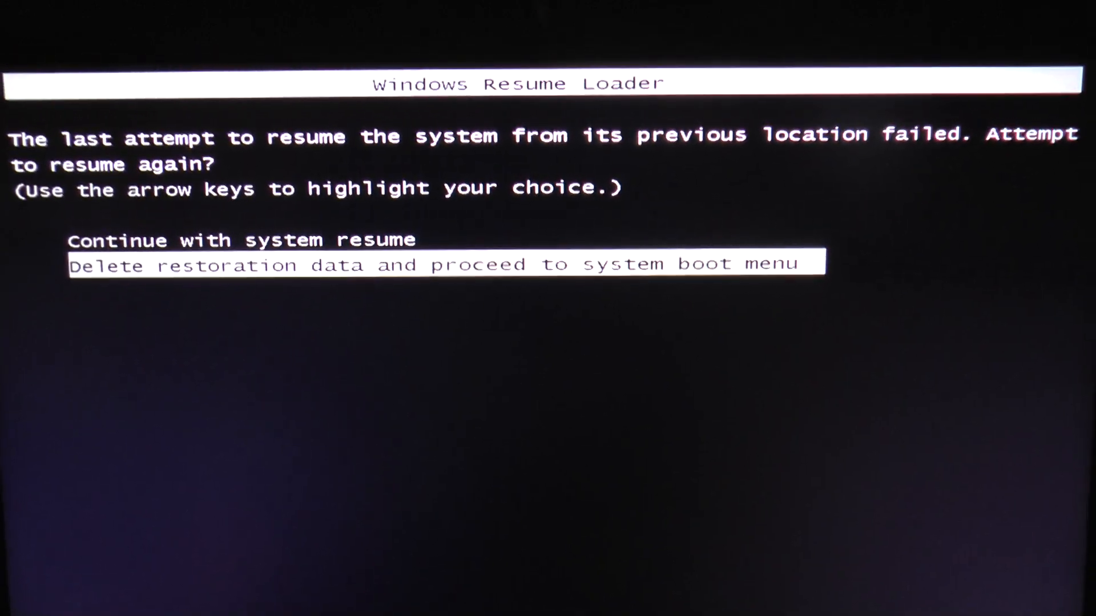
key(up)
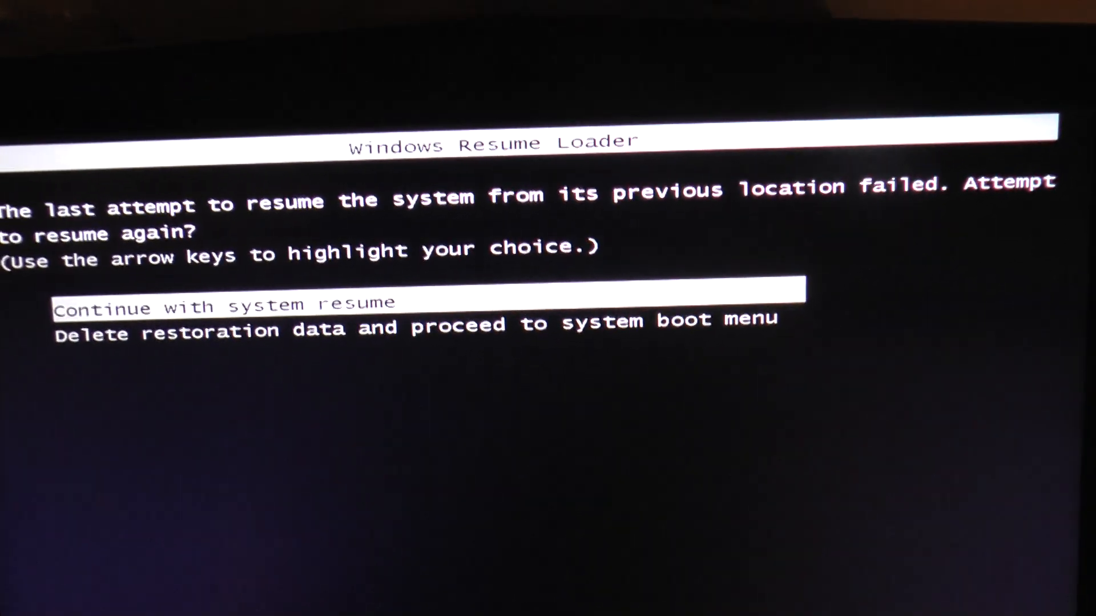
key(enter)
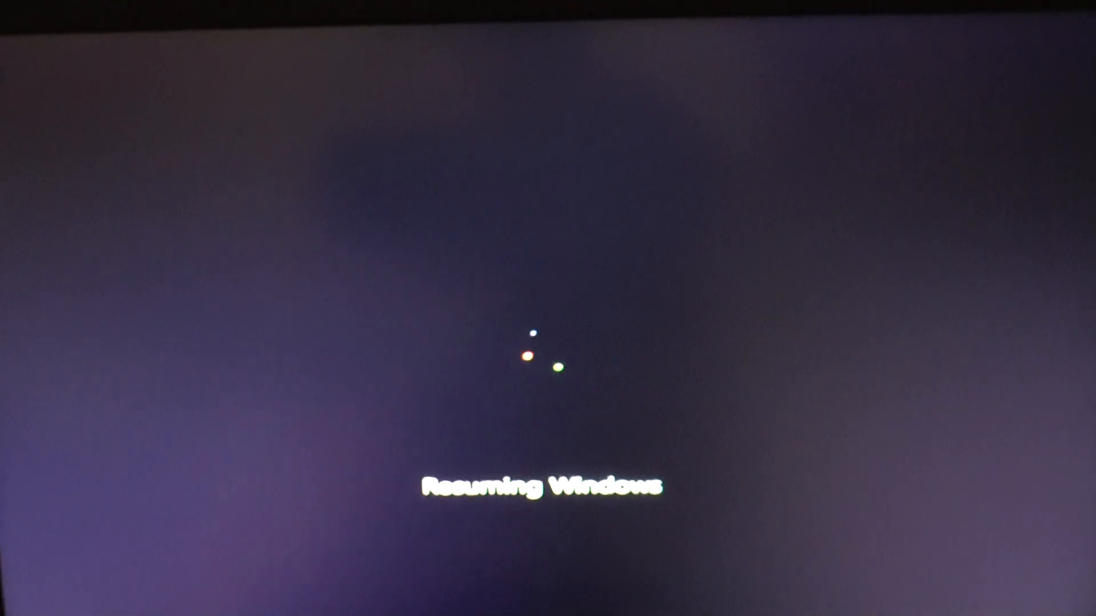